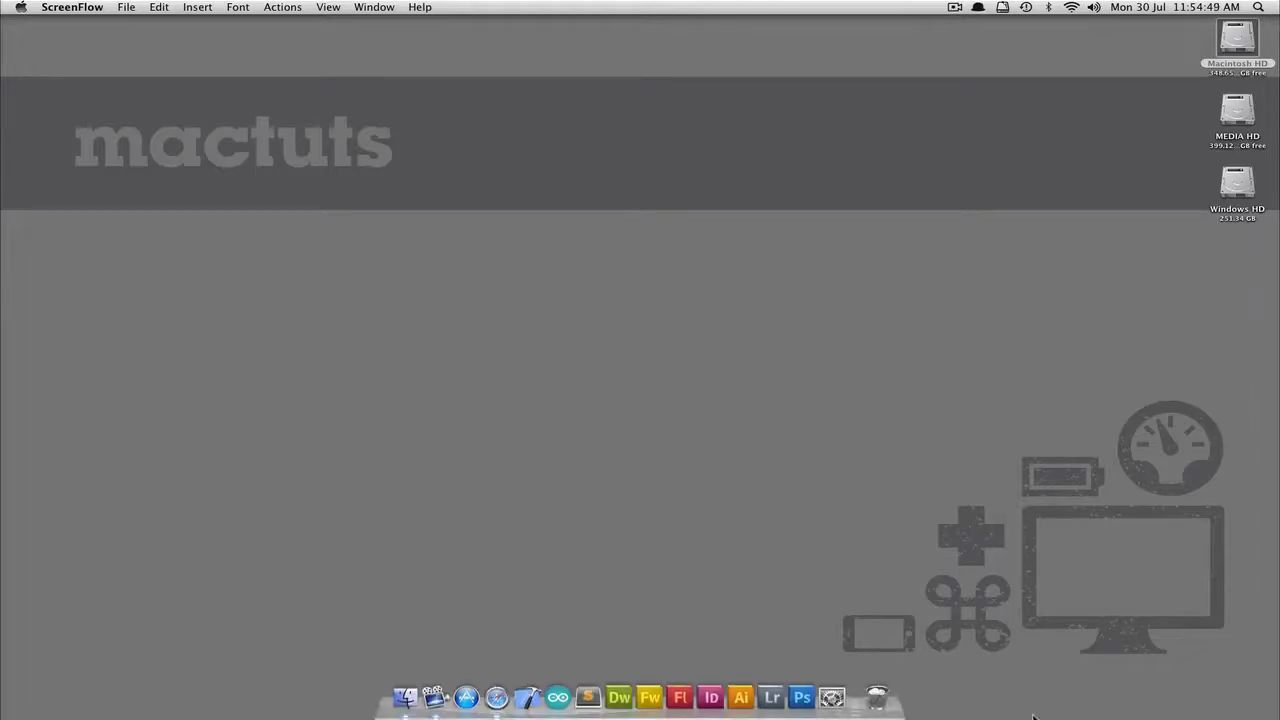
# Show the Screen Shots shortcuts in System Preferences' Keyboard Shortcuts list.
pyautogui.rightClick(820, 696)
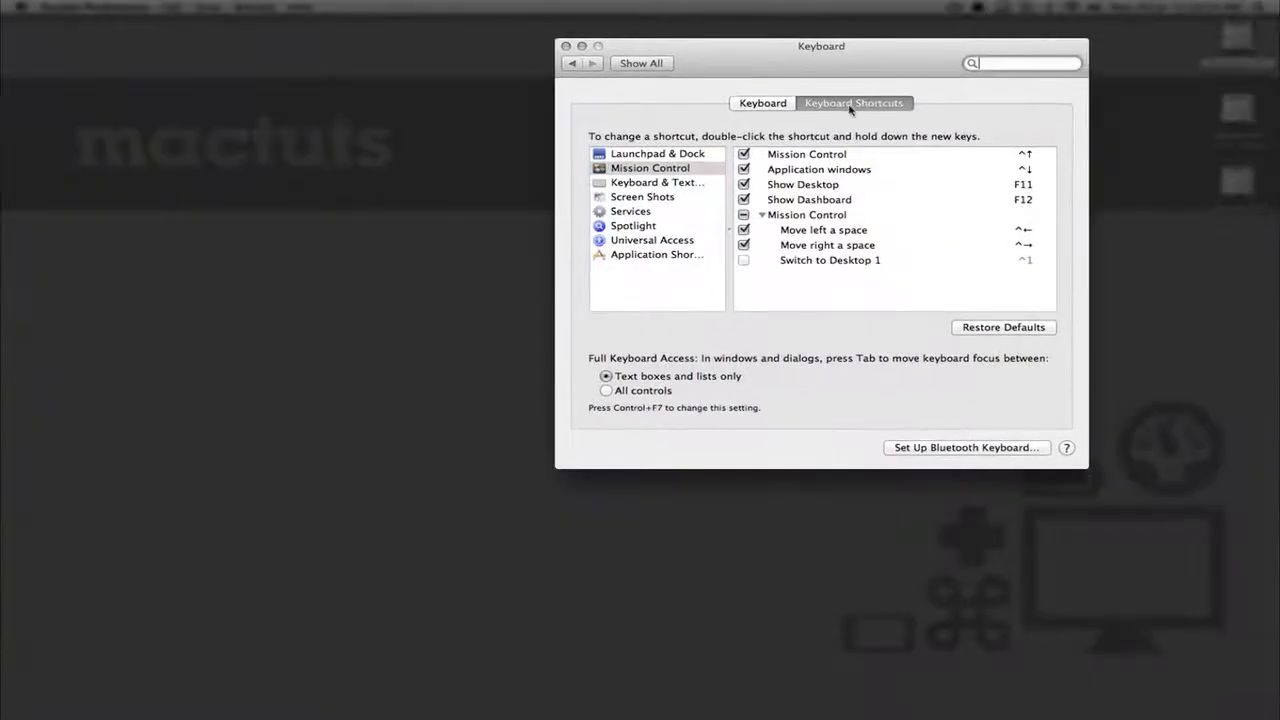
pyautogui.click(642, 196)
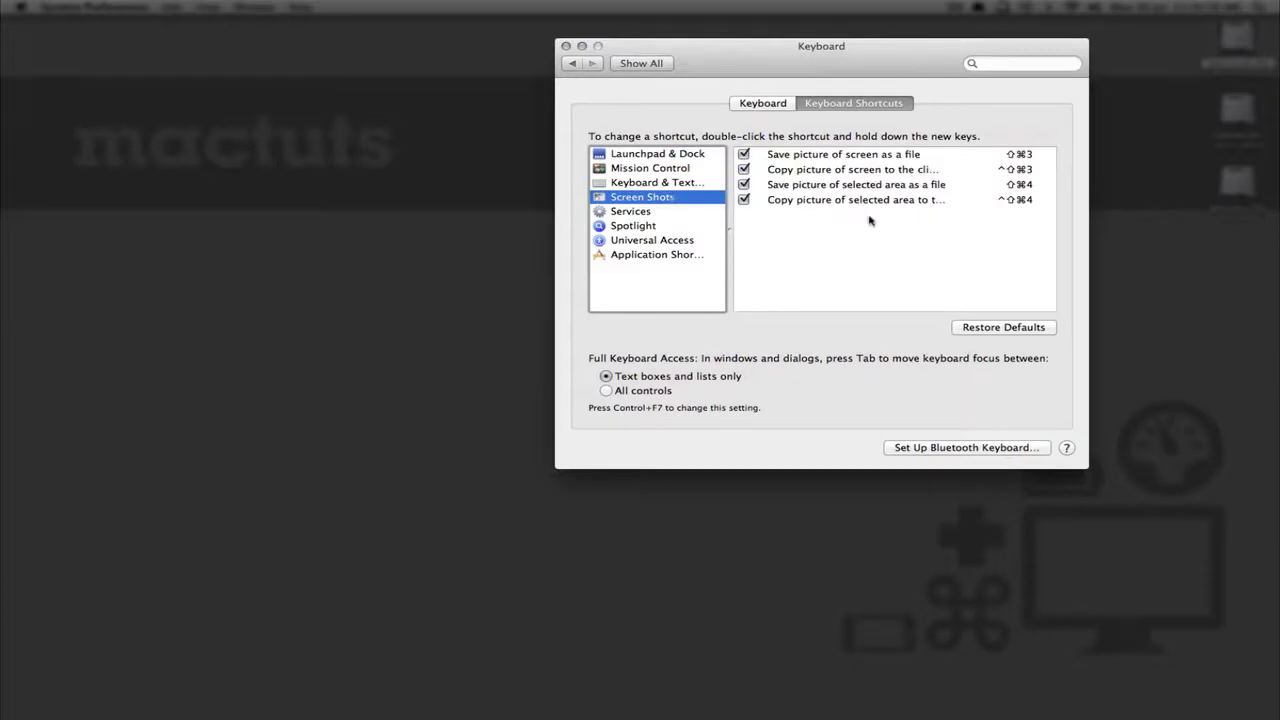
pyautogui.moveTo(854, 262)
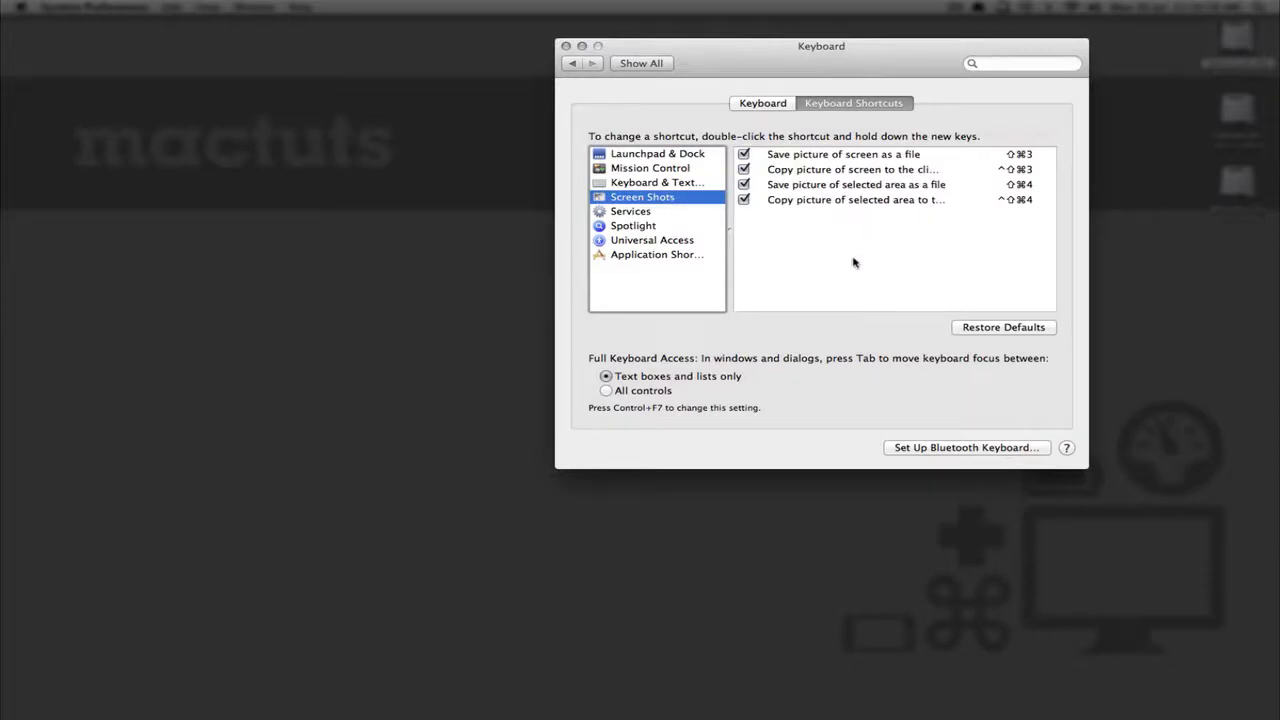
pyautogui.moveTo(822, 188)
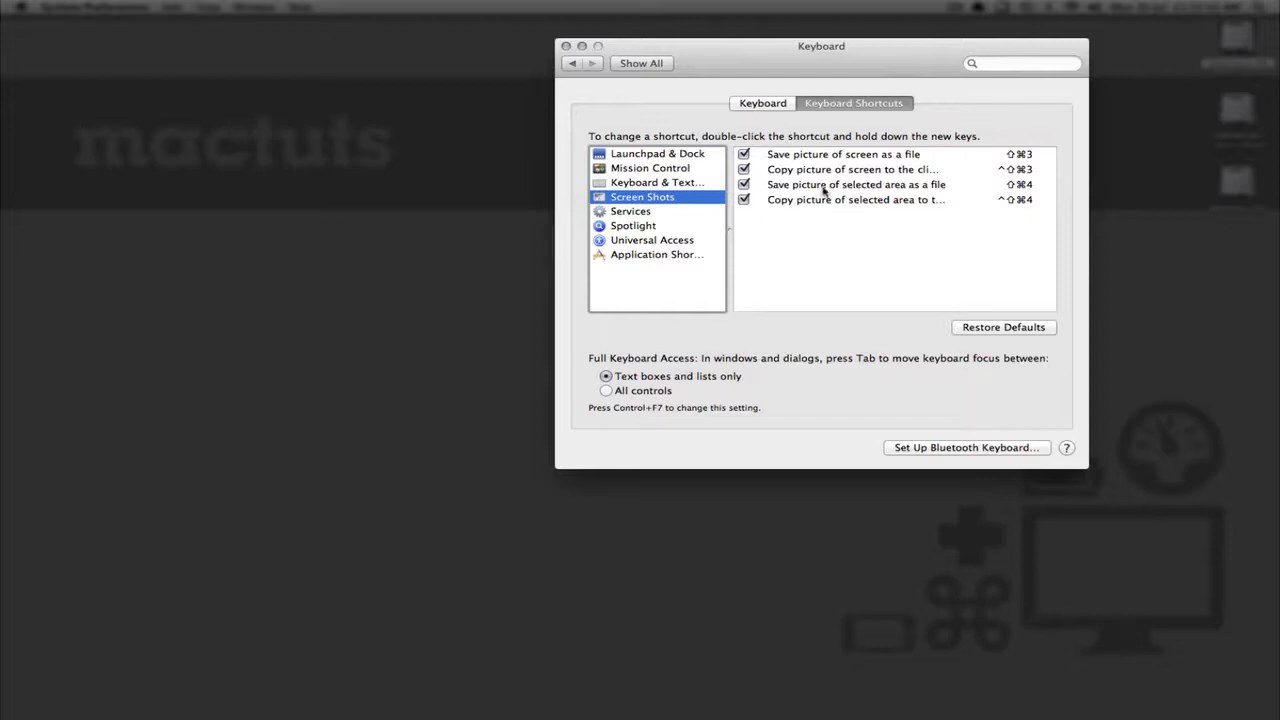
pyautogui.moveTo(824, 192)
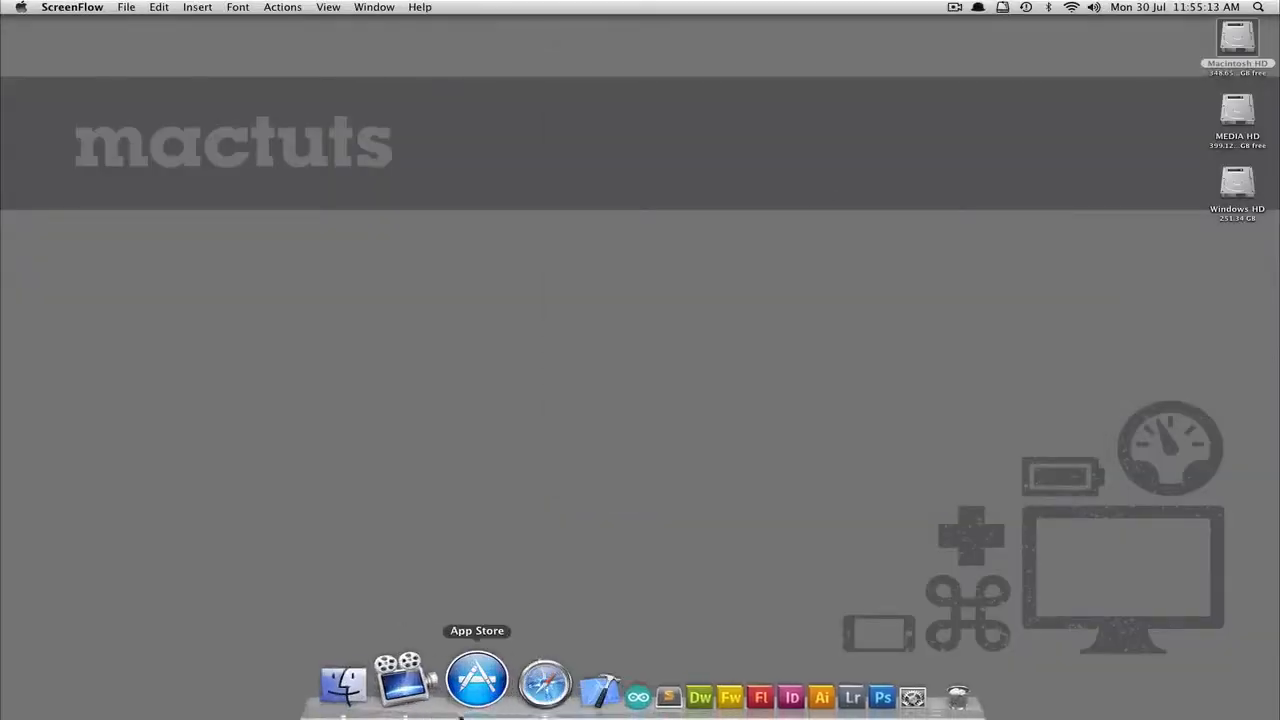
# Launch Safari from the Dock onto the Mactuts home page.
pyautogui.click(544, 684)
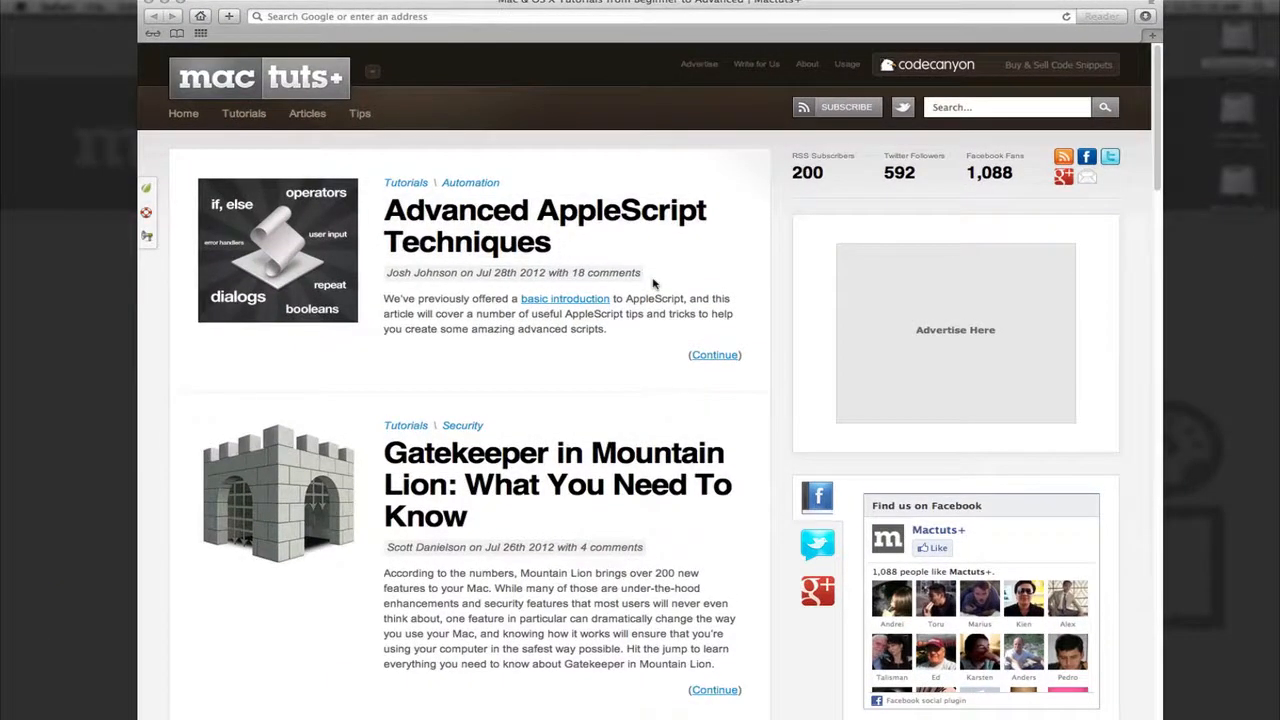
pyautogui.moveTo(568, 172)
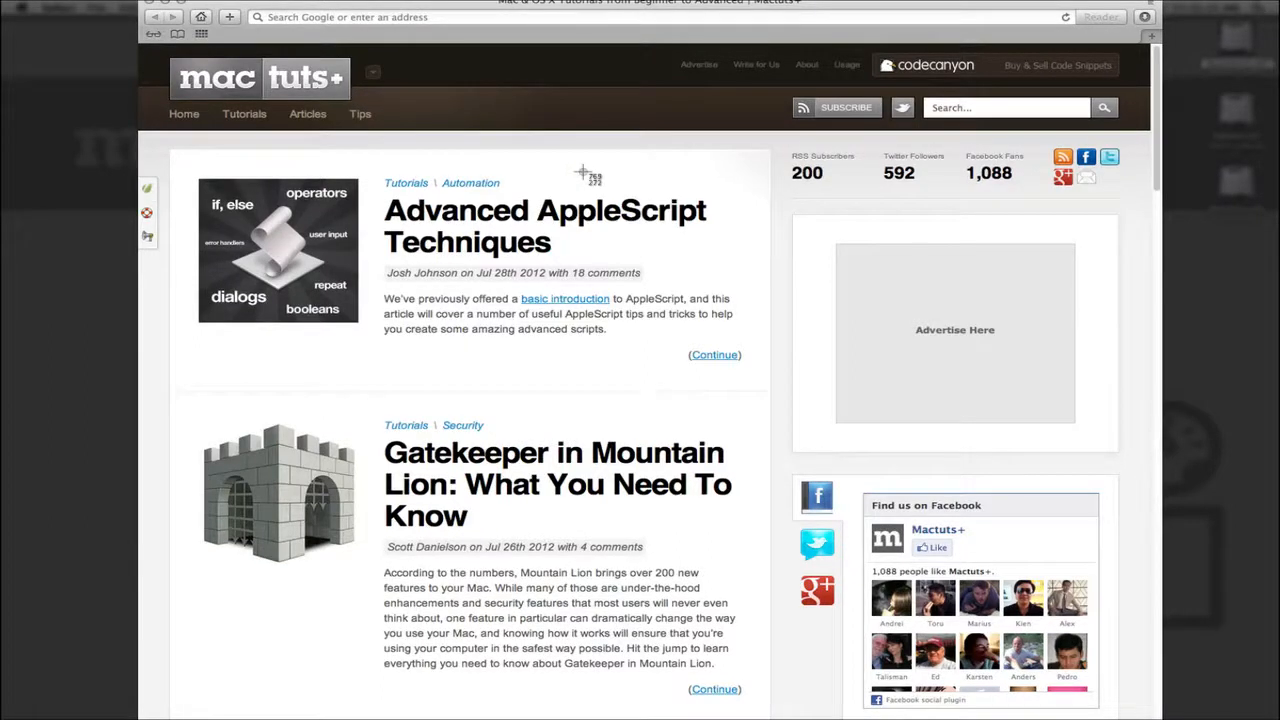
pyautogui.moveTo(564, 160)
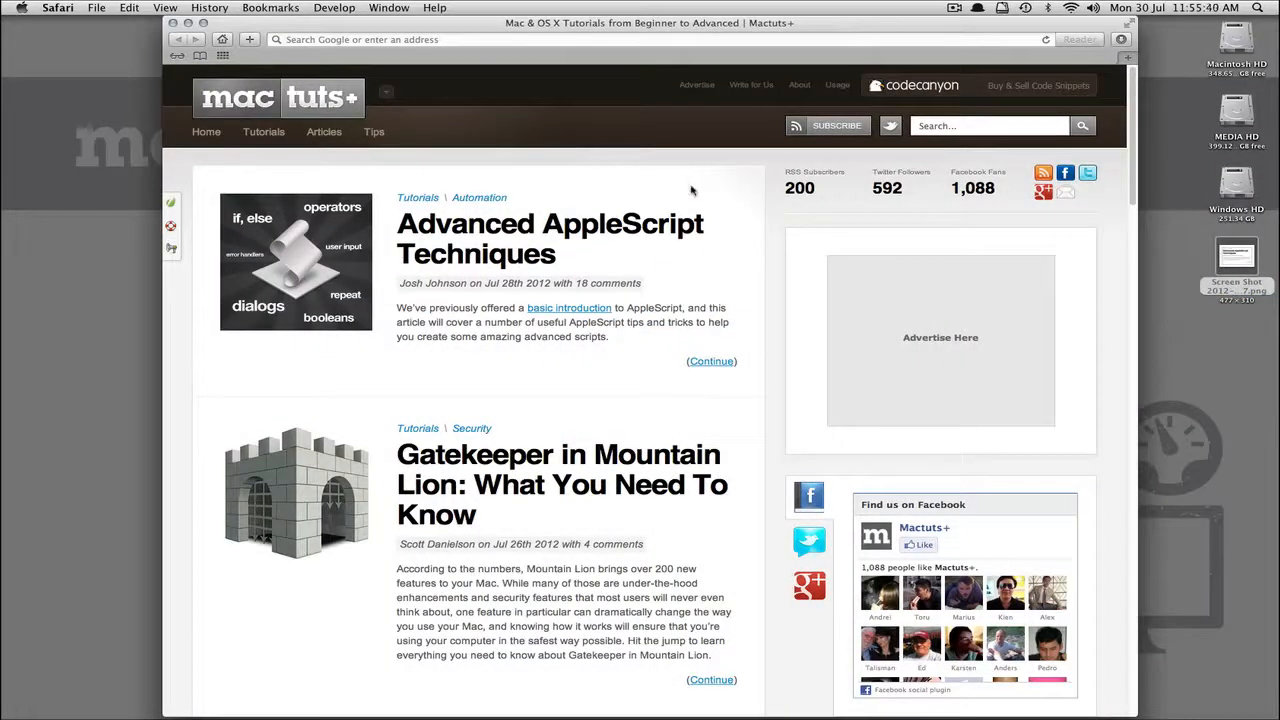
pyautogui.moveTo(696, 190)
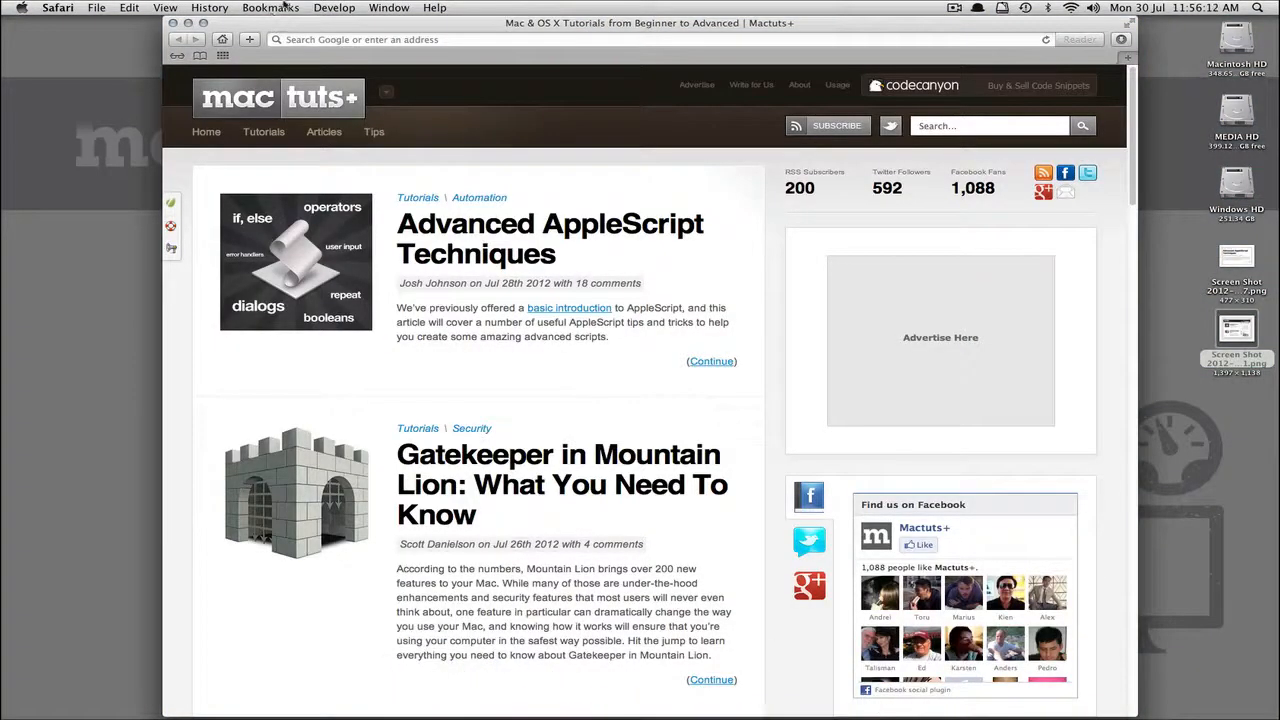
# Drop down the CleanMyDrive menu-bar panel listing MEDIA HD, Windows HD and Macintosh HD.
pyautogui.click(1000, 8)
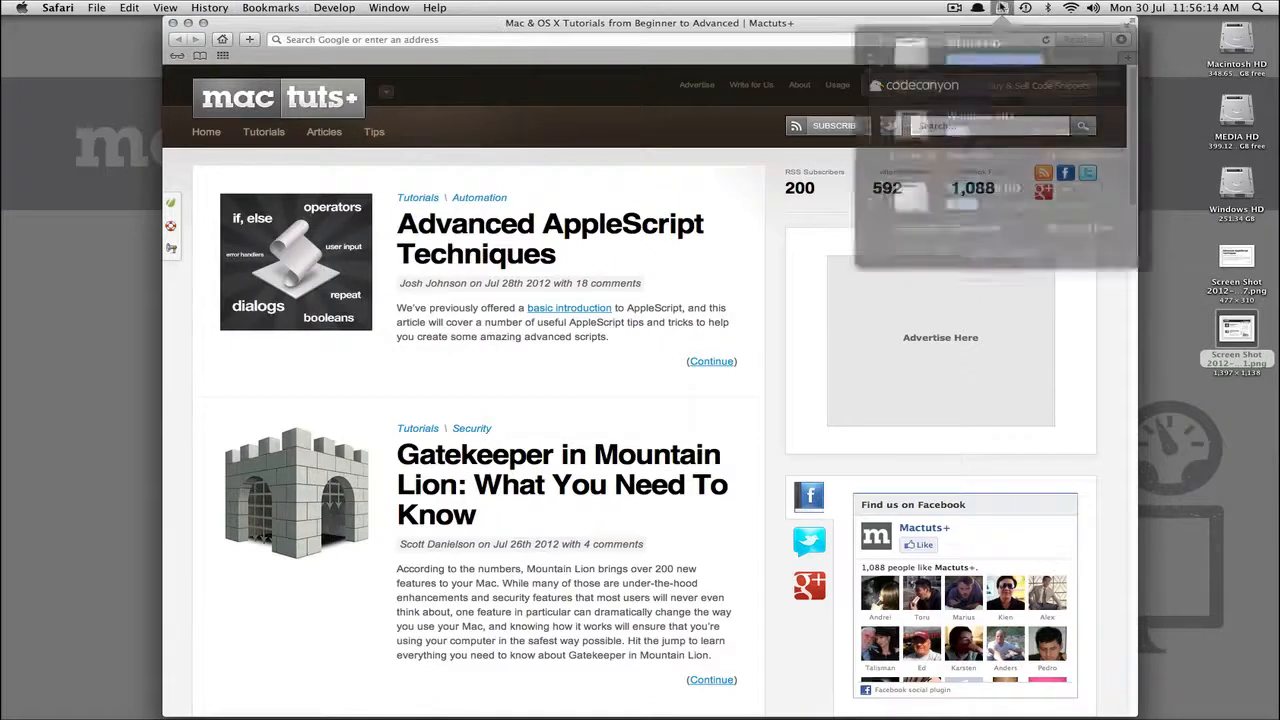
pyautogui.click(1000, 8)
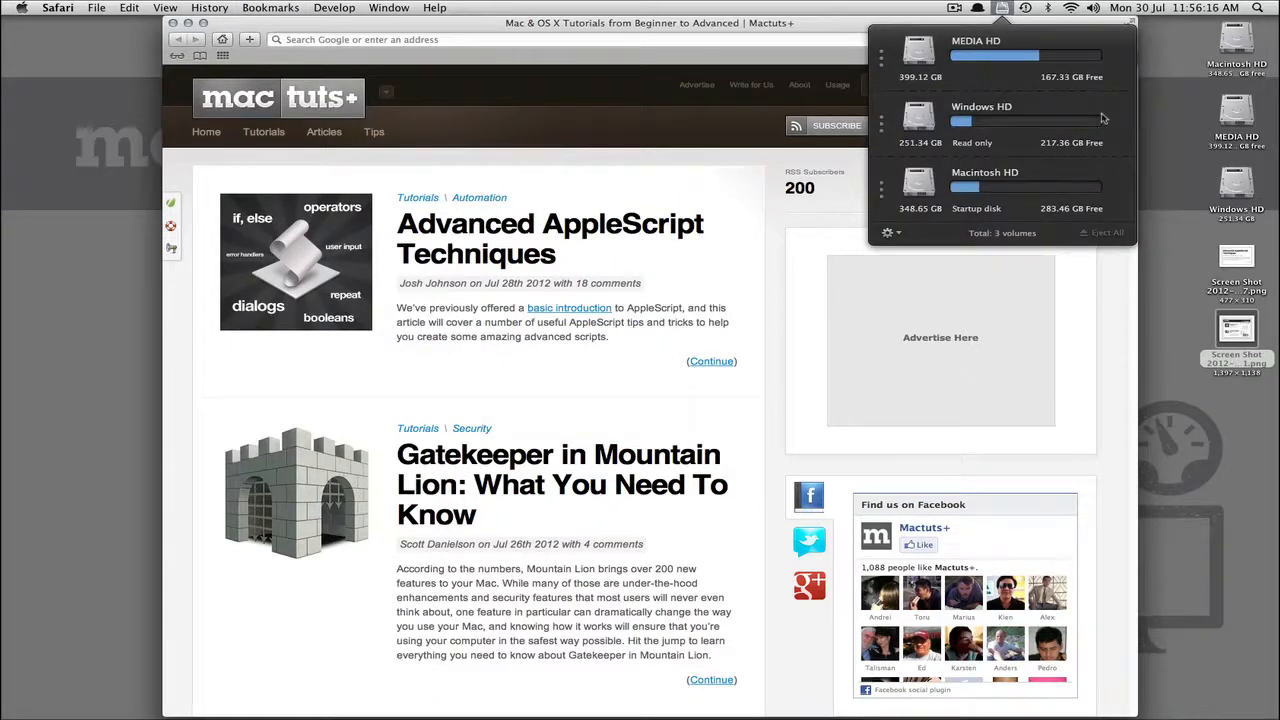